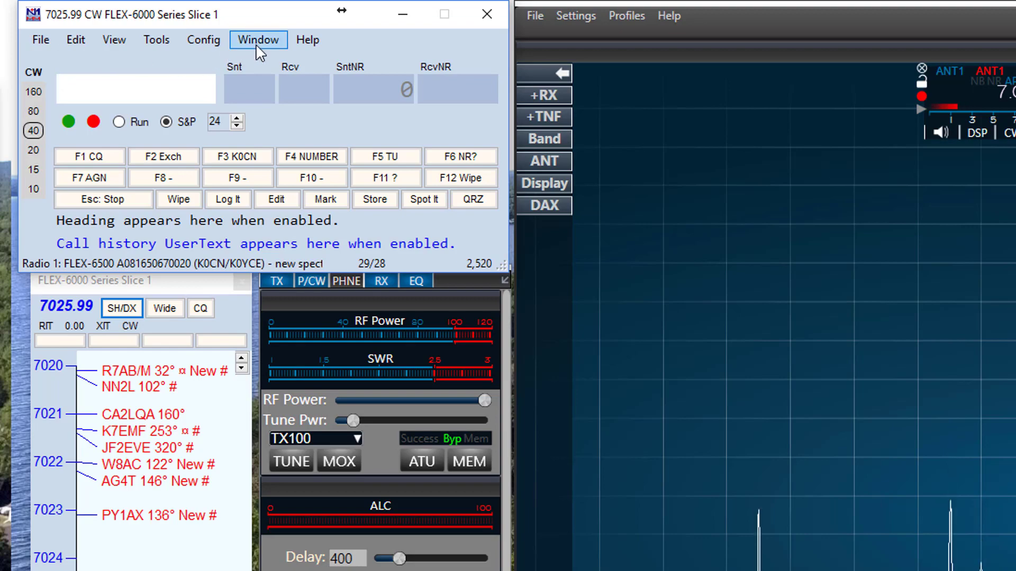
Open the Spectrum Display window from the Entry Window's Window menu
click(259, 39)
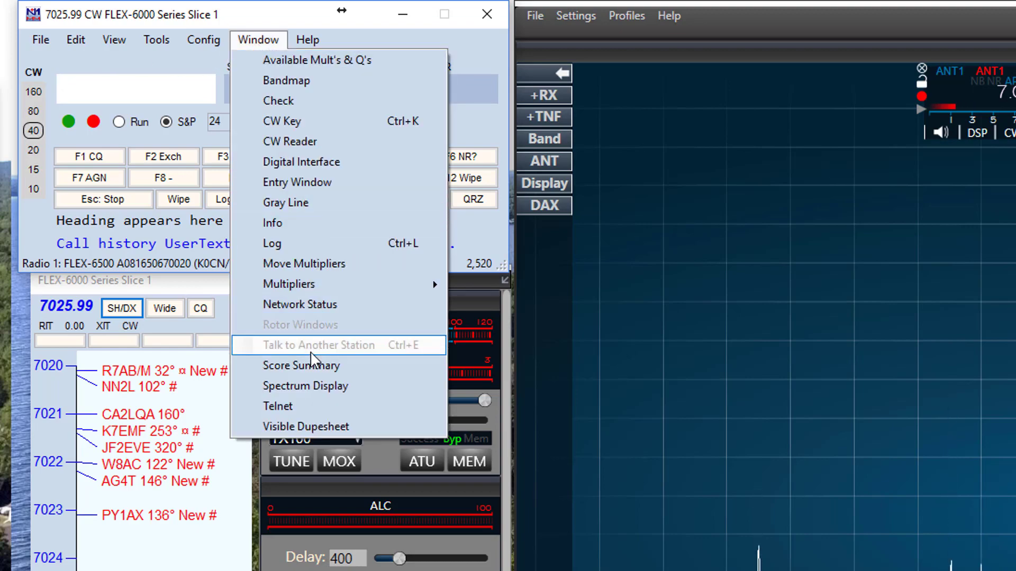
click(305, 386)
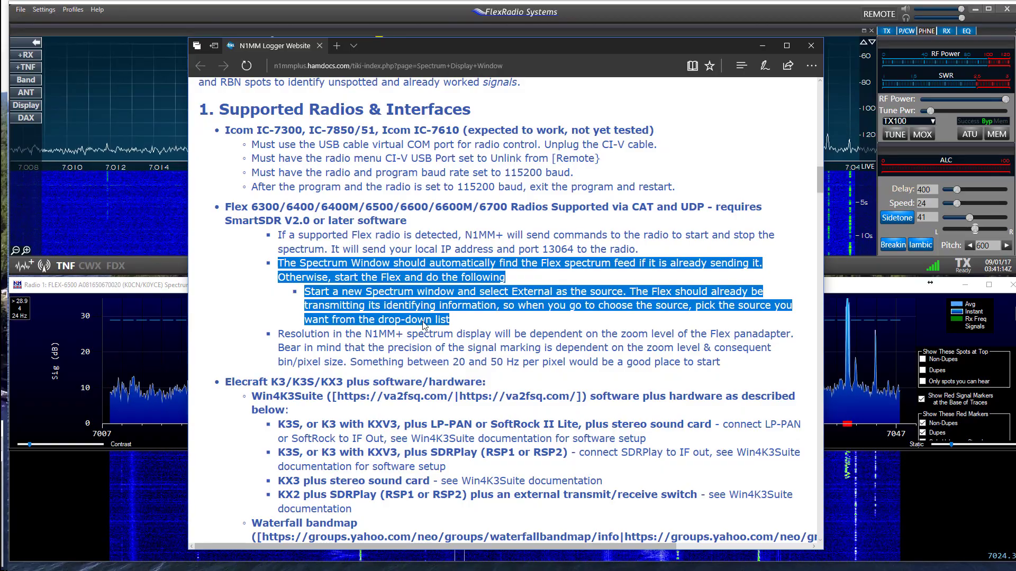
Bring up actions on the Flex radio External-source paragraph of the Spectrum Display wiki
right_click(485, 314)
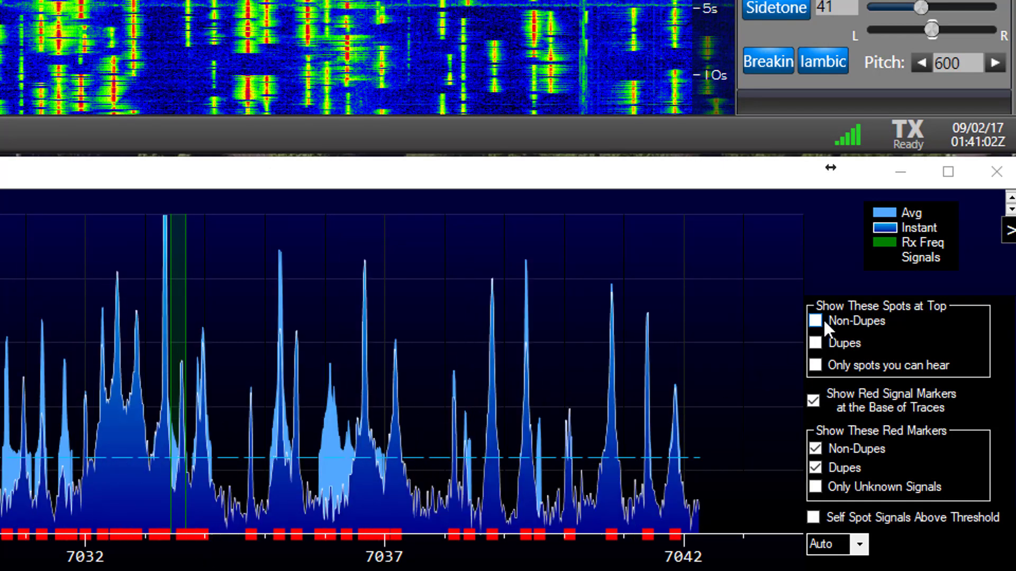
Show Non-Dupes at the top of the spectrum, limited to Only spots you can hear
click(815, 321)
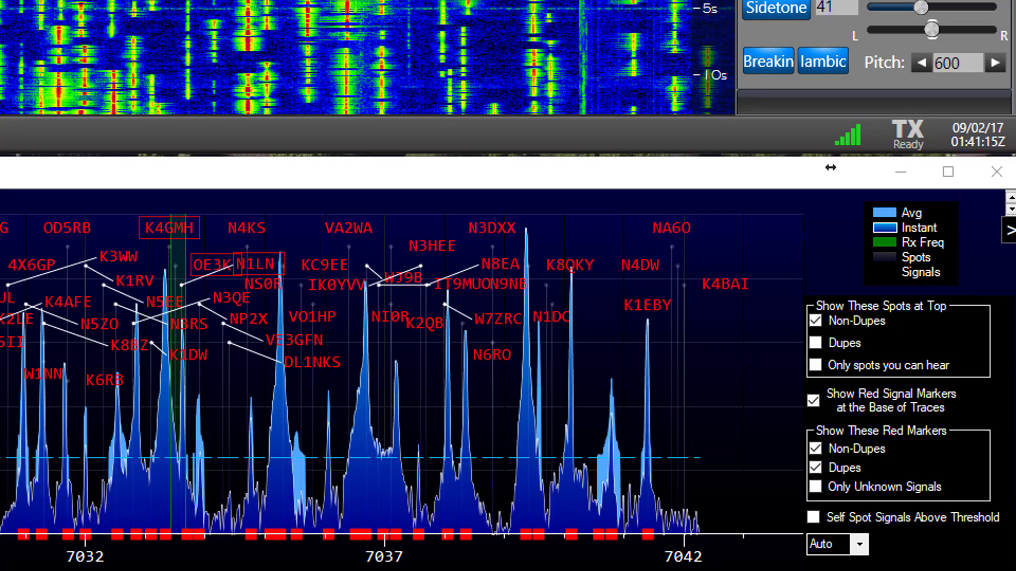
mouse_move(814, 365)
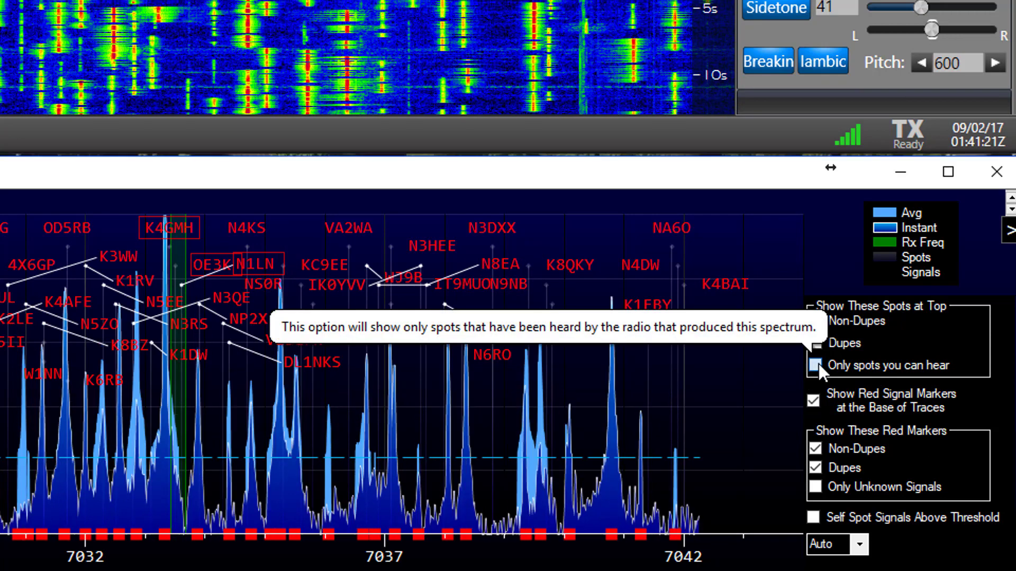
click(814, 365)
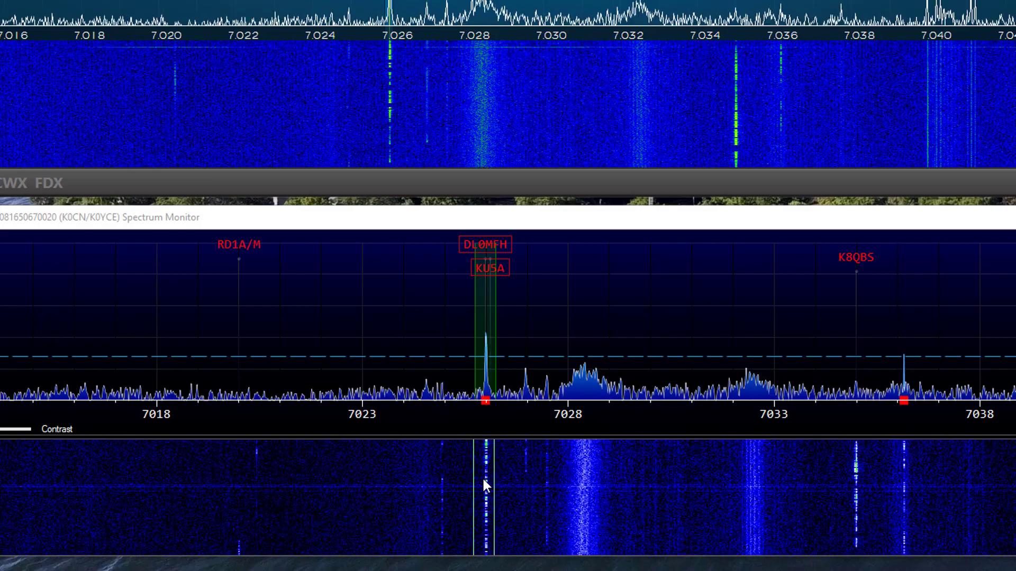
Tune the radio to the spotted waterfall signal at about 7026
click(394, 490)
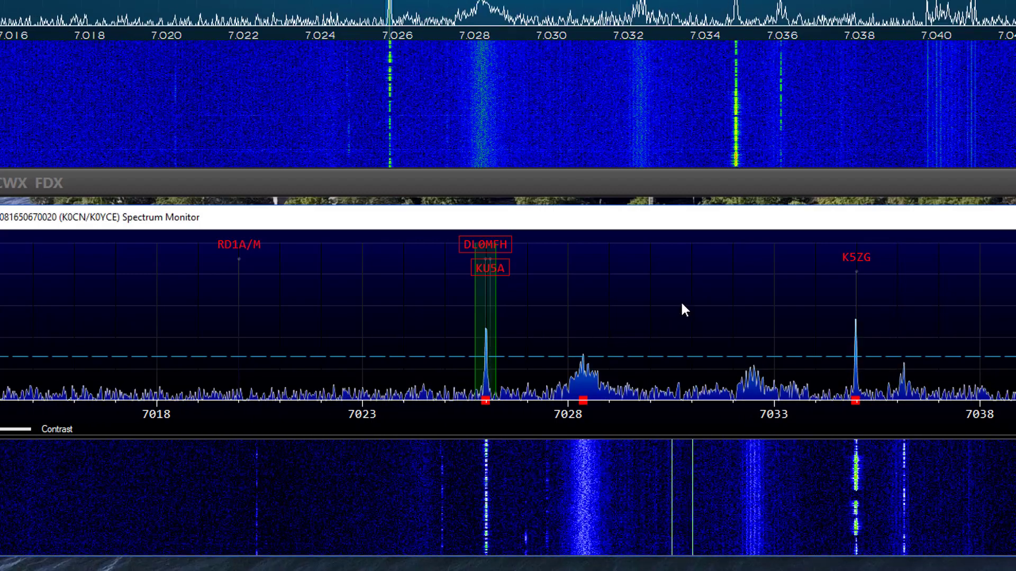
Show the Spectrum Display's right-click options with Snap to Signal ticked
right_click(684, 310)
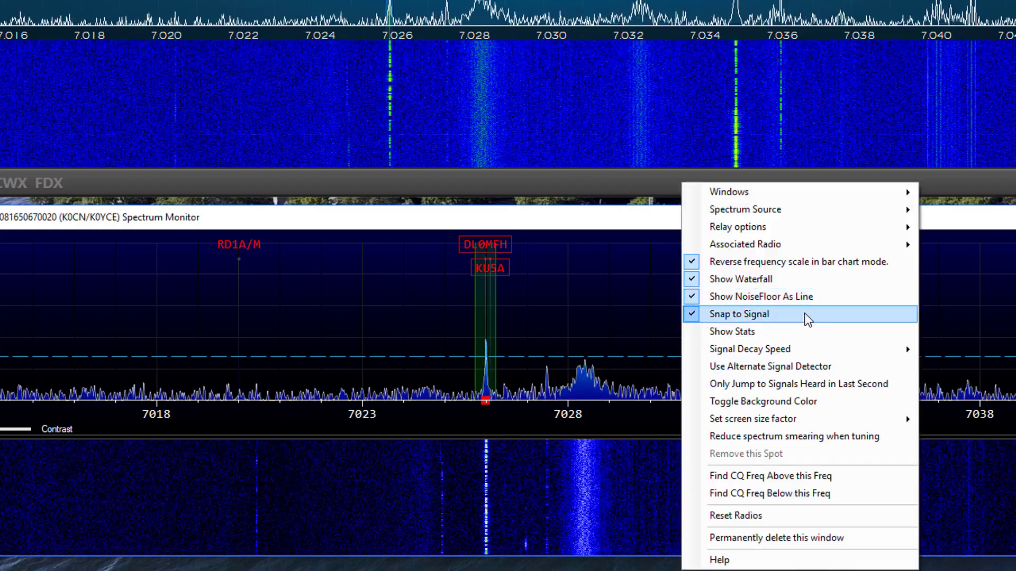